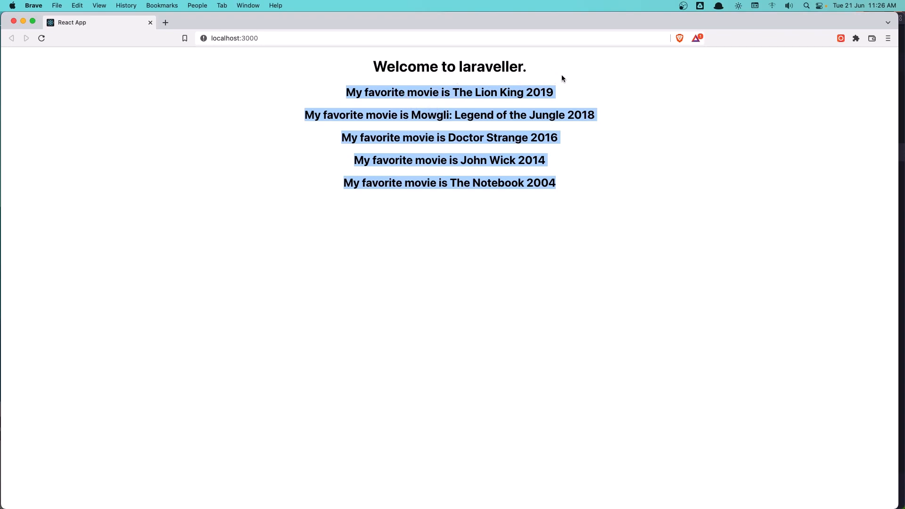
Deselect the highlighted movie list text on the React app page
click(521, 80)
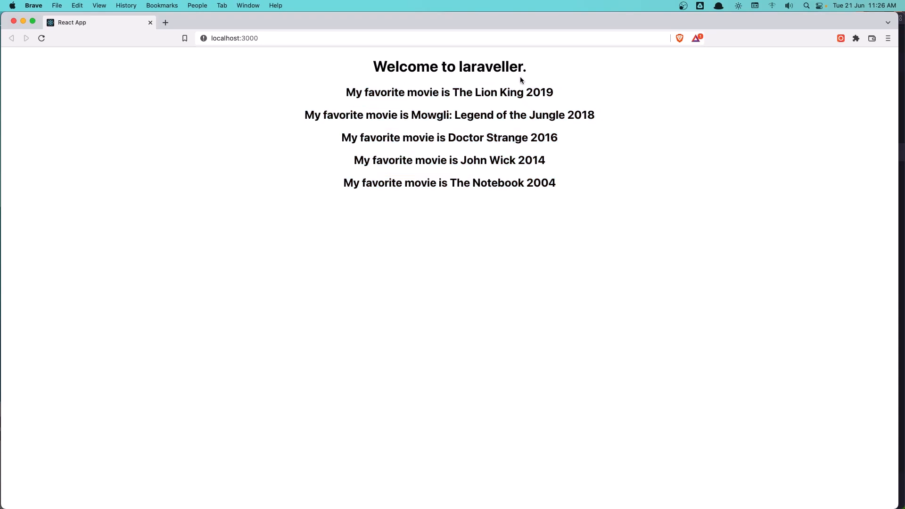
mouse_move(406, 109)
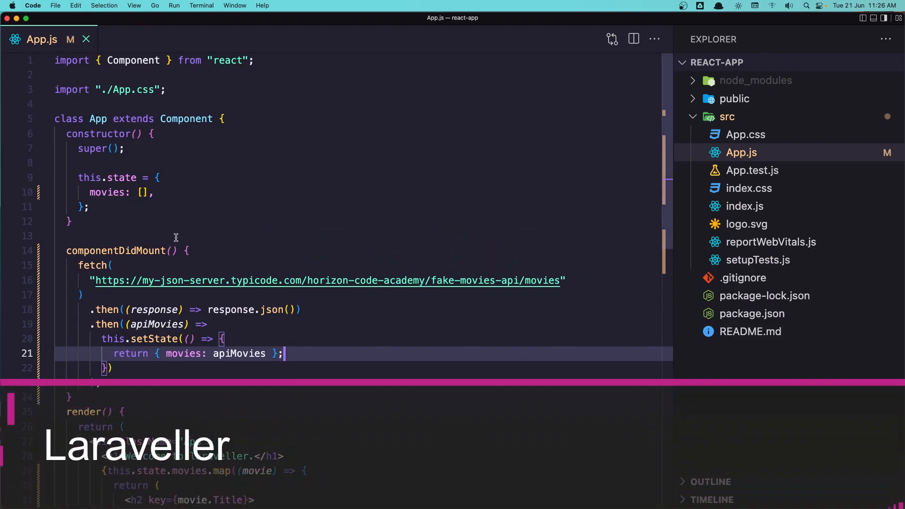
Add 'showMovies: false' after the movies entry in this.state
scroll(down, 3)
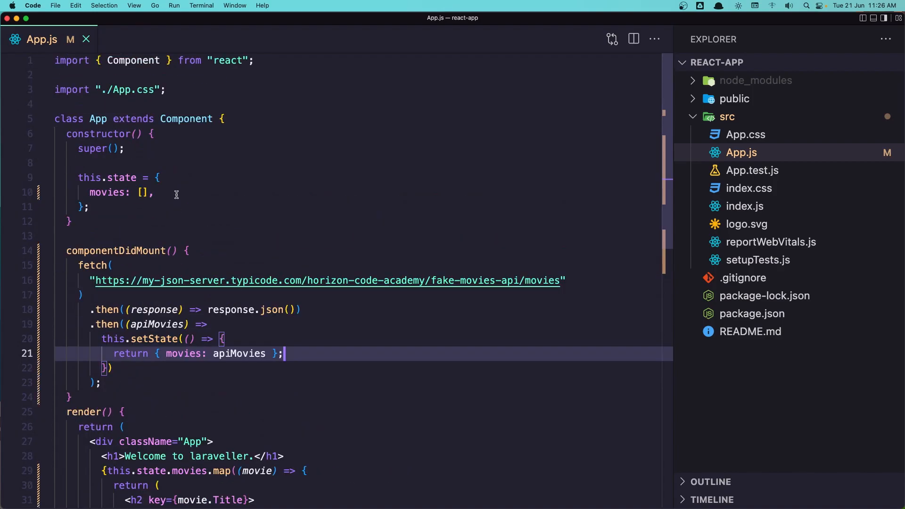
click(176, 192)
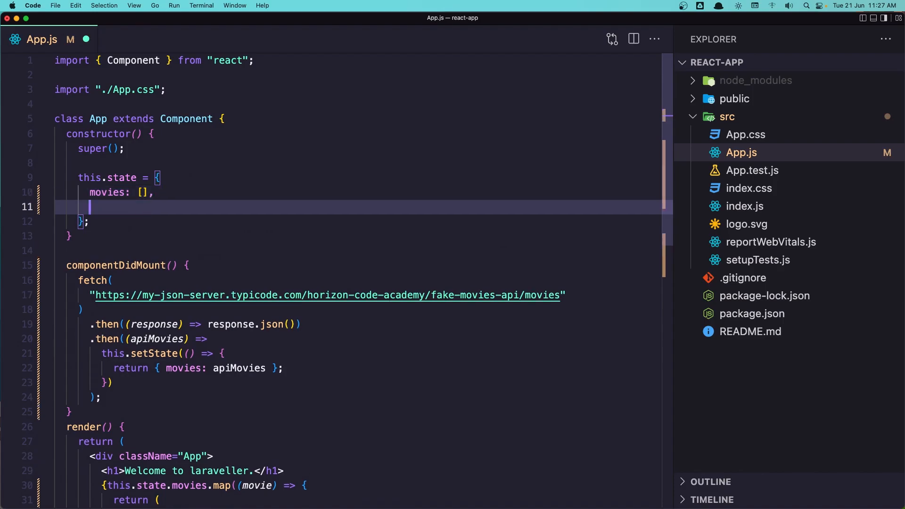
text(sho)
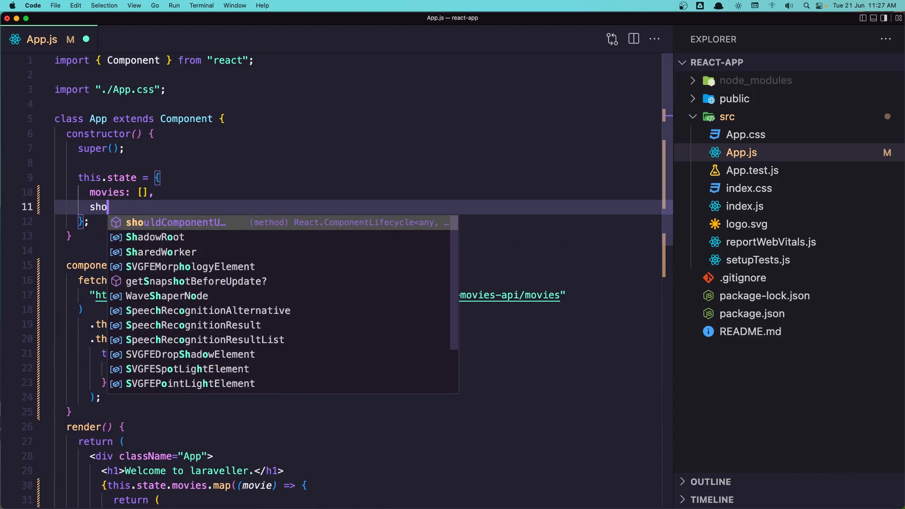
text(w)
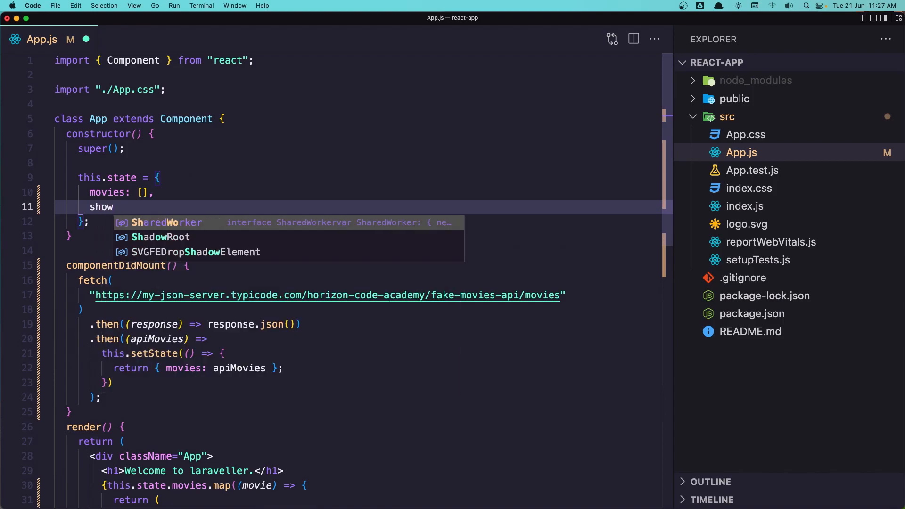
text(Movi)
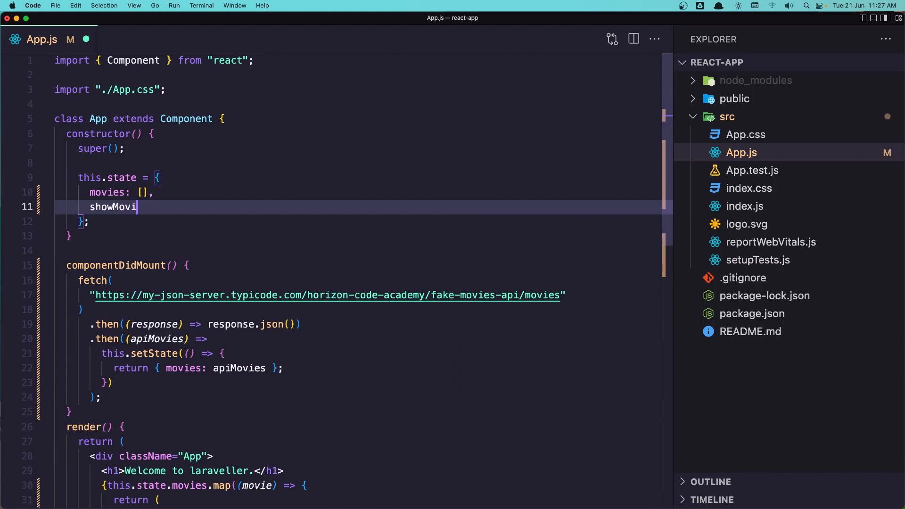
text(e)
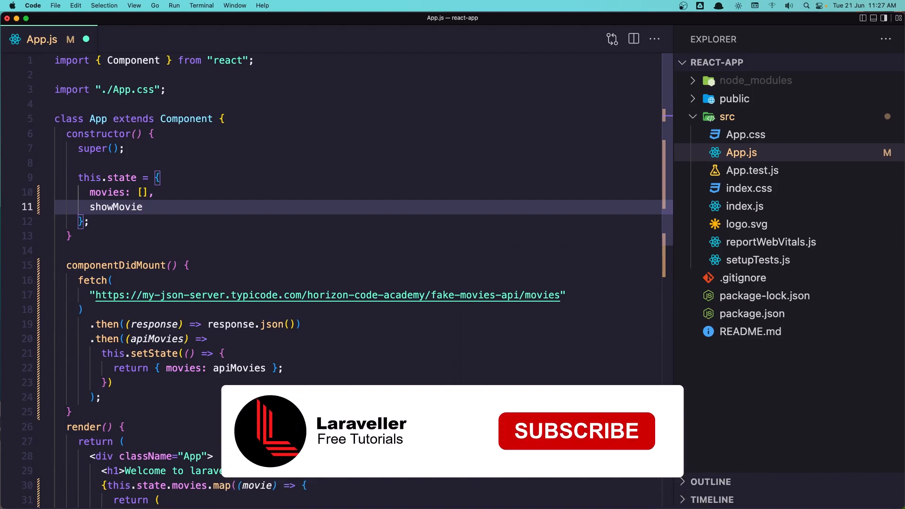
text(s:)
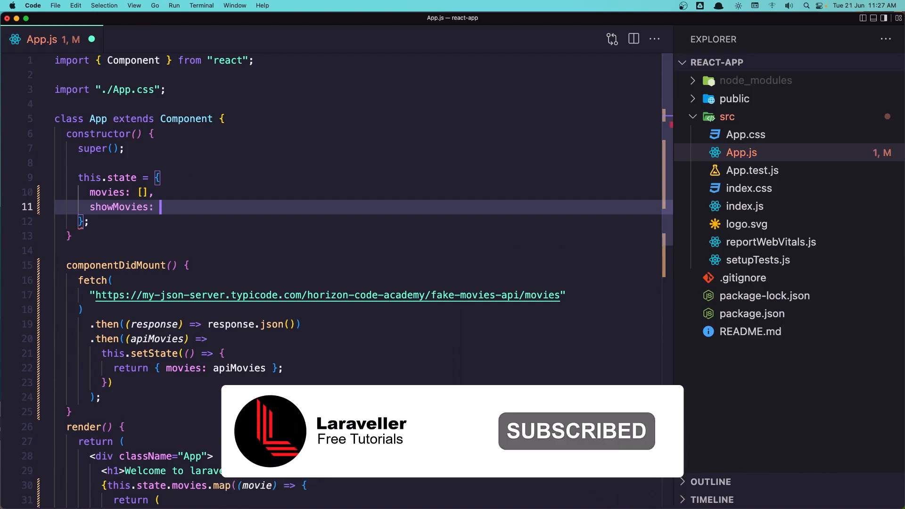
text(false)
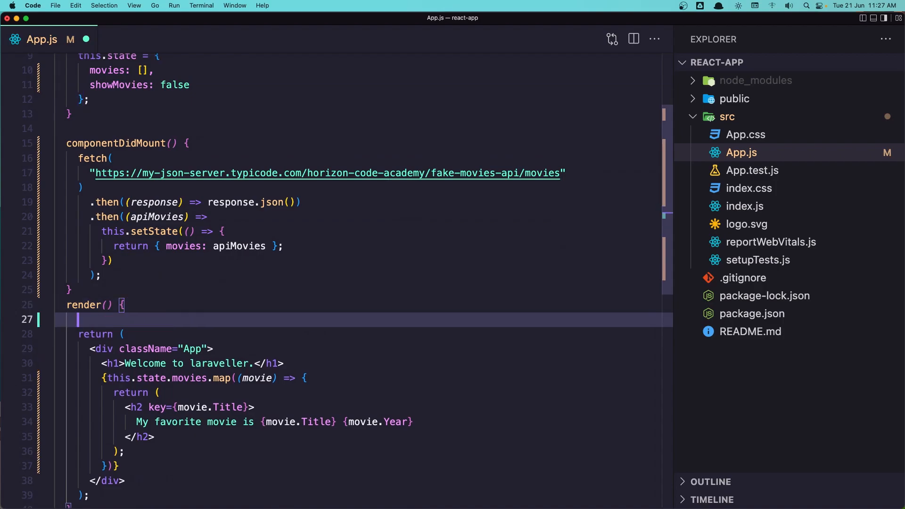
Destructure with 'let { showMovies } = this.state;' at the top of render()
text(let {)
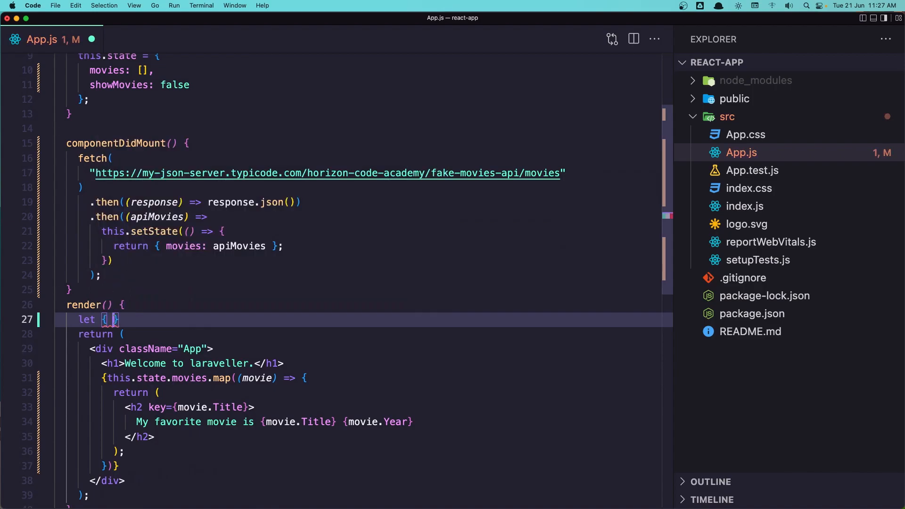
text(s)
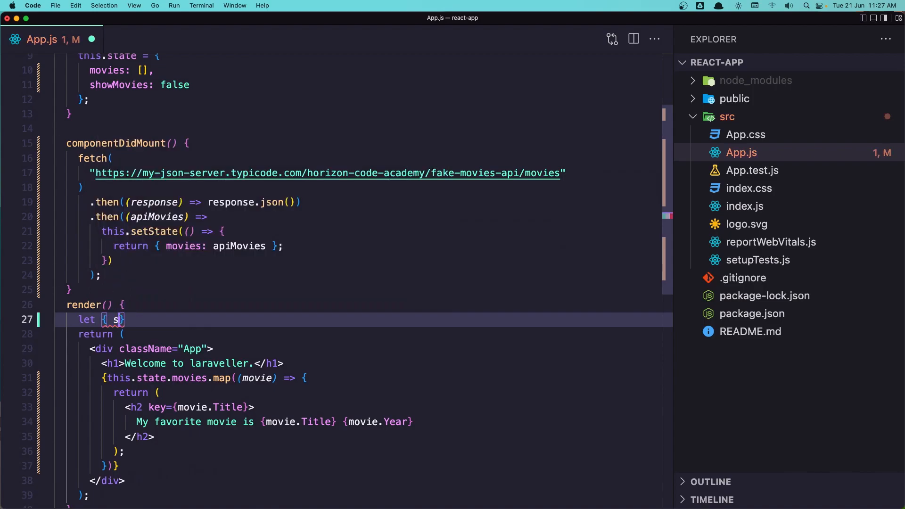
text(howMovies)
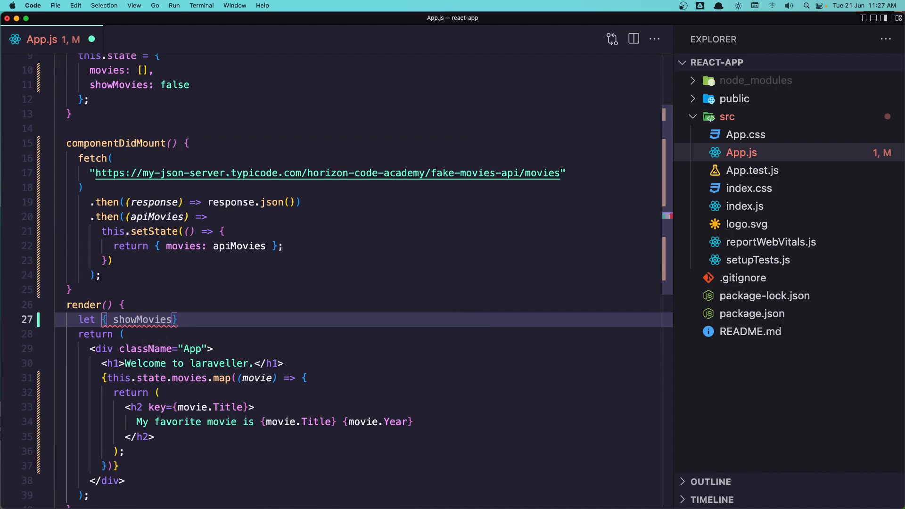
text(= this)
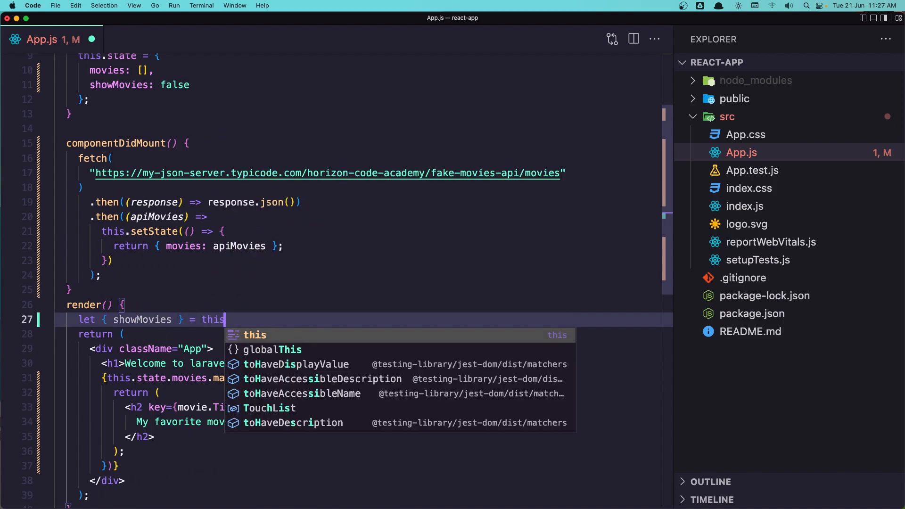
text(.)
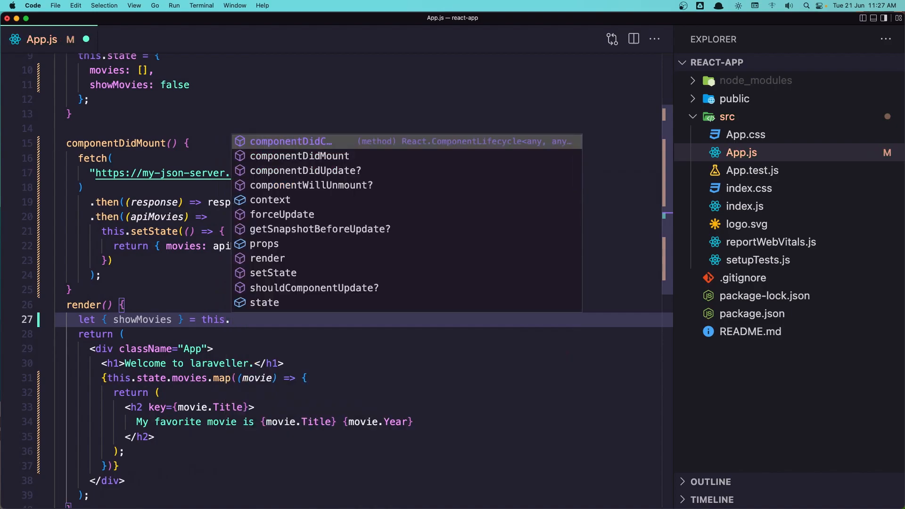
text(st)
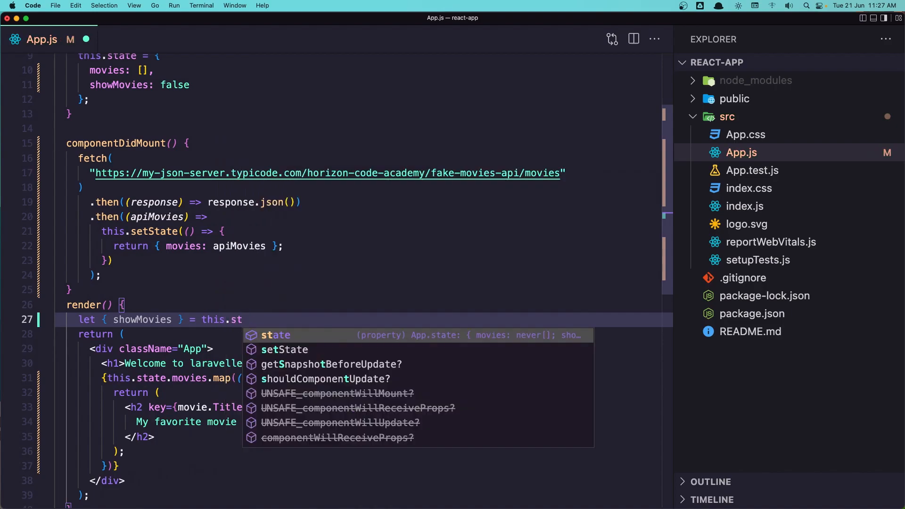
text(ate;)
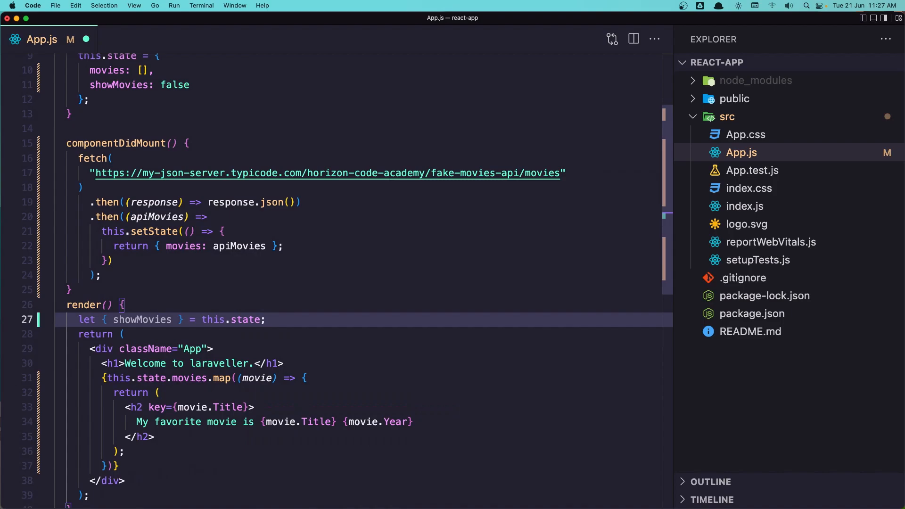
scroll(down, 3)
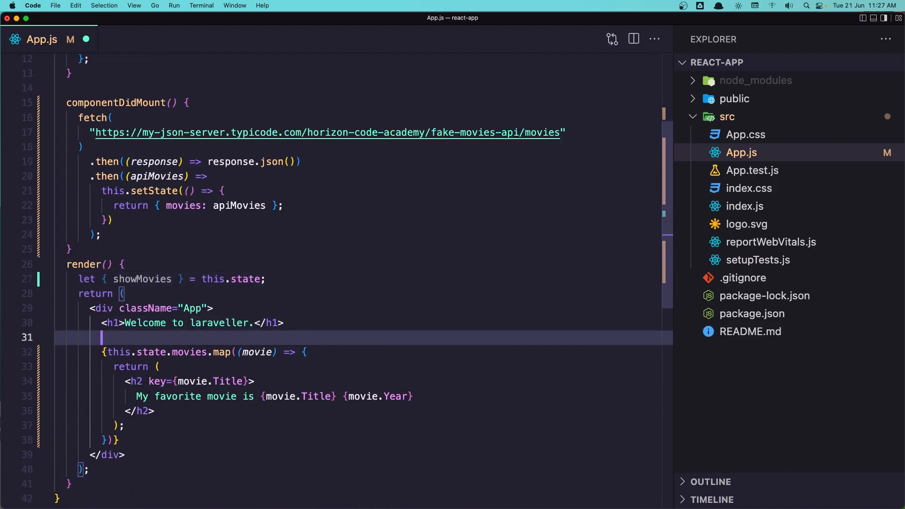
Add a button whose onClick calls this.setState({ showMovies: !showMovies })
text(<)
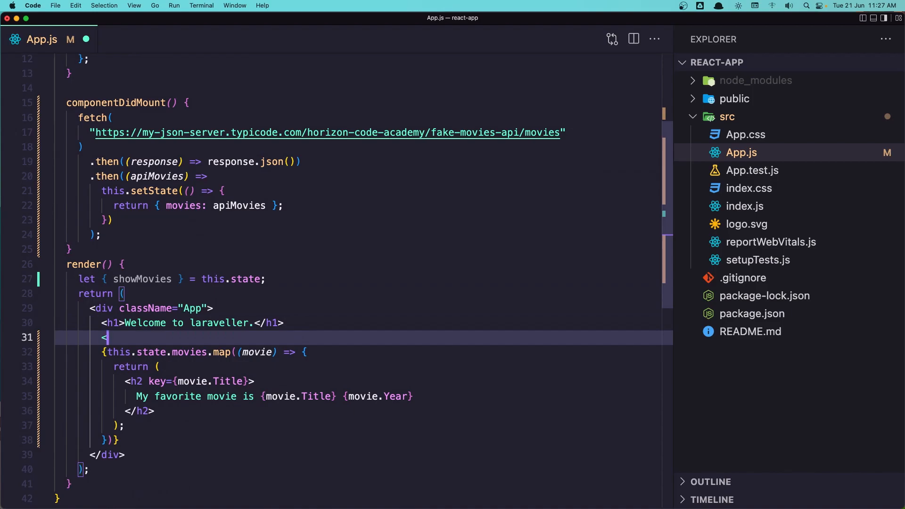
text(button)
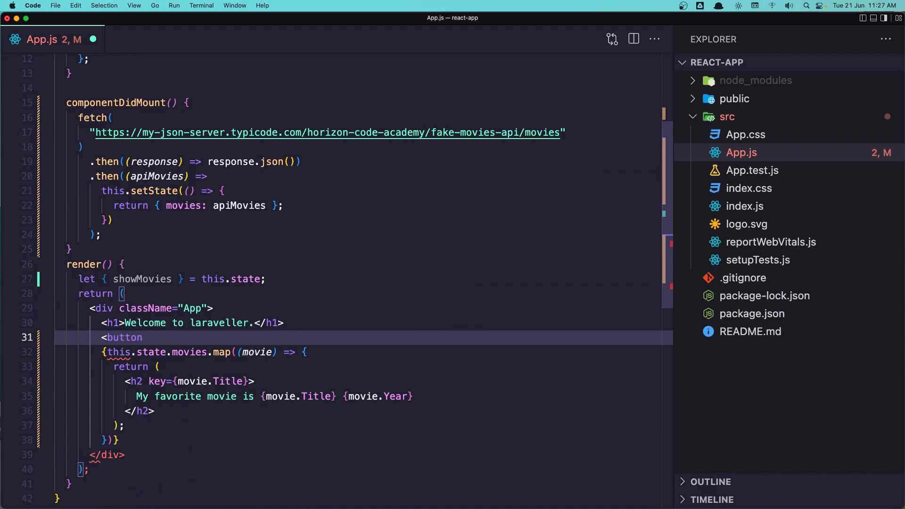
text(onC)
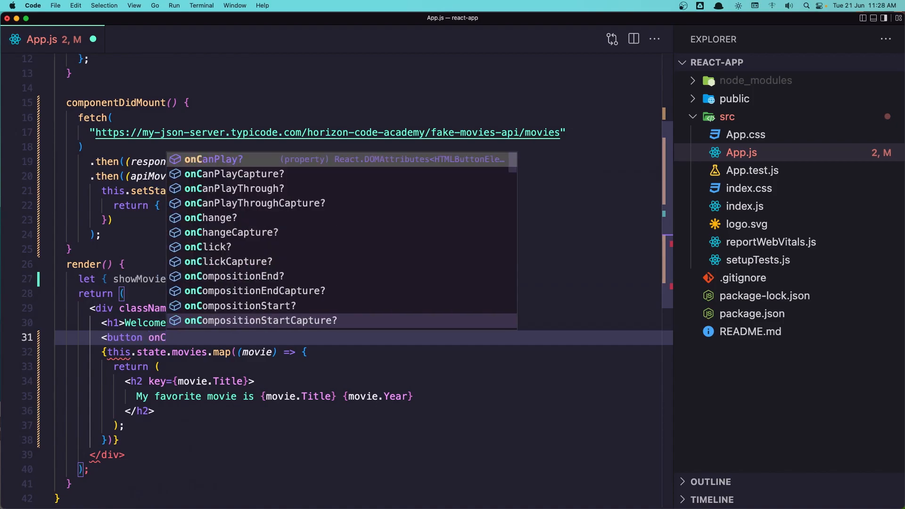
key(Down)
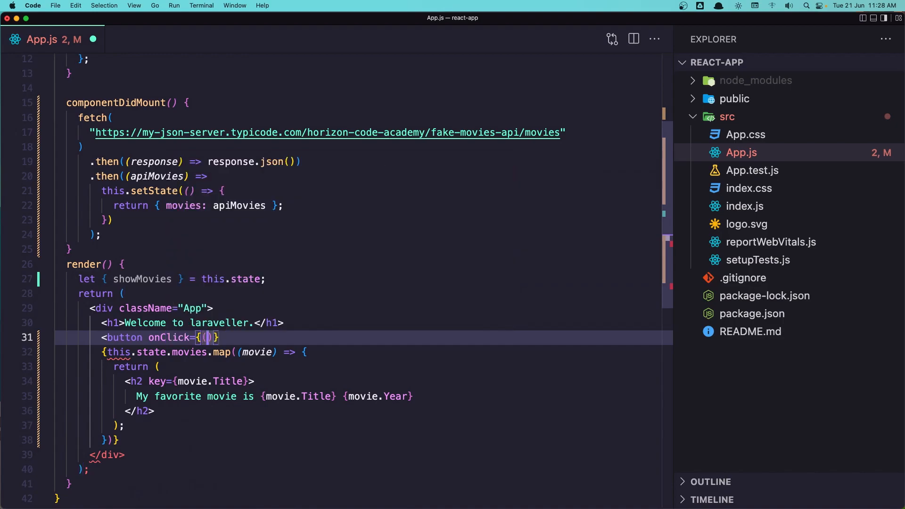
text(=>)
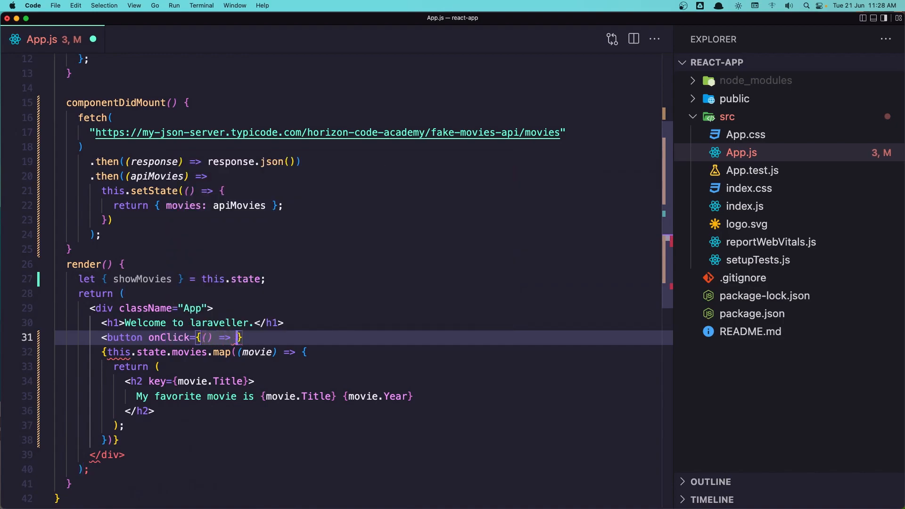
text(t)
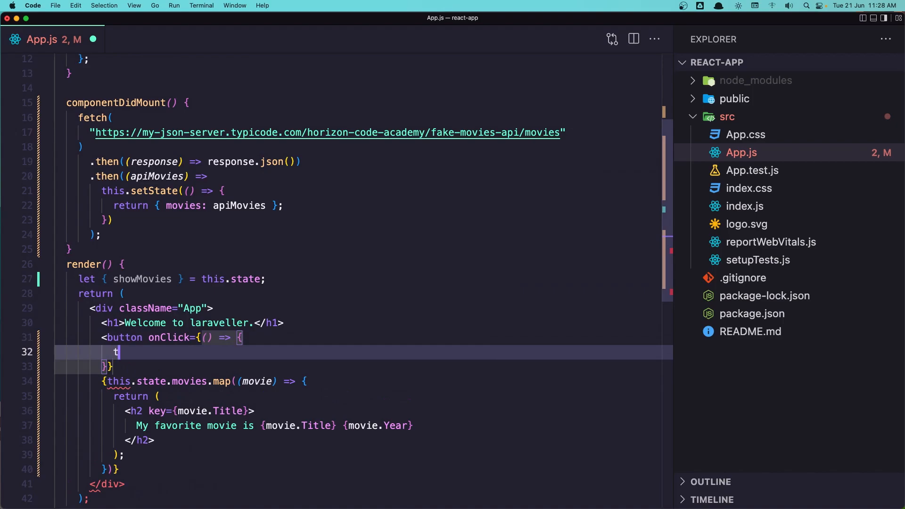
text(his.)
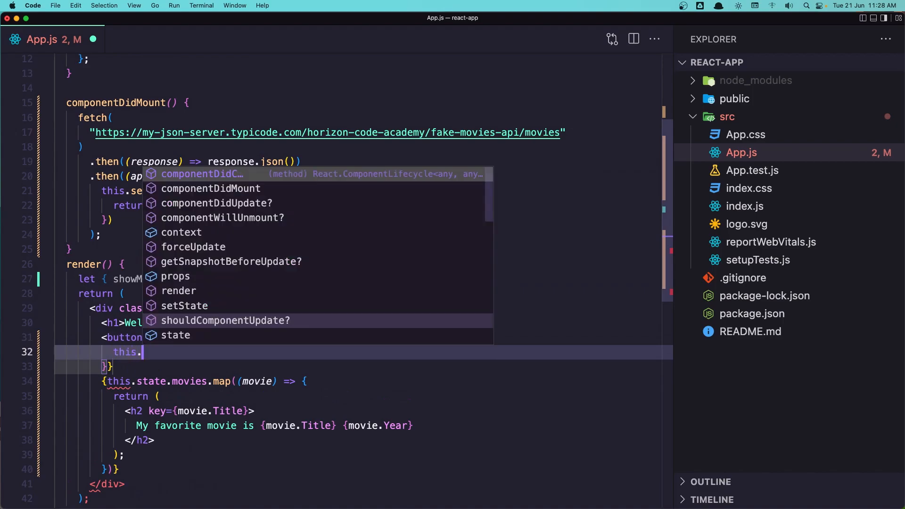
text(setState({show)
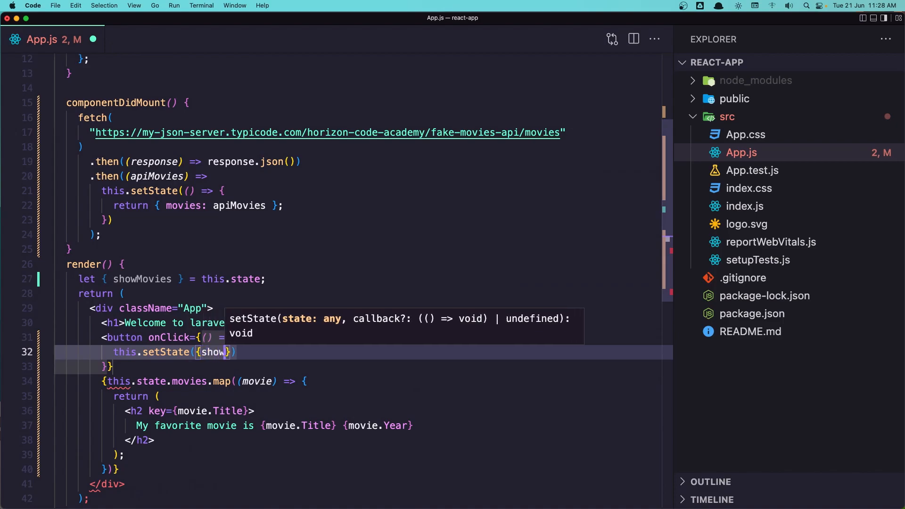
text(Movi)
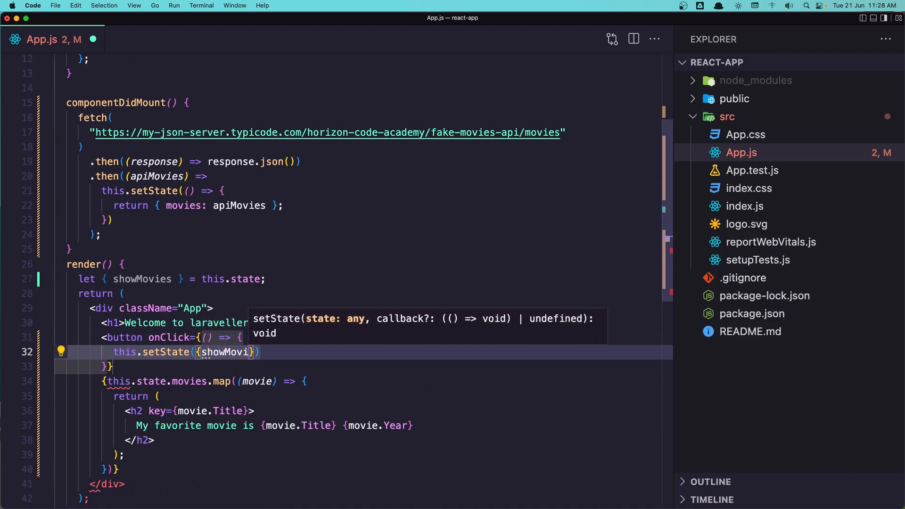
text(es: !showMovies)
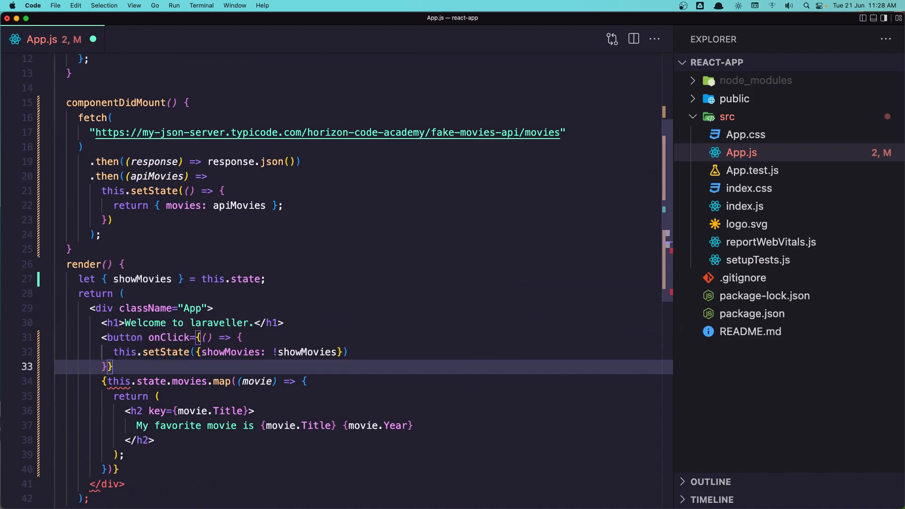
Label the button 'Show Movies' before its closing tag
text(>Show </button>)
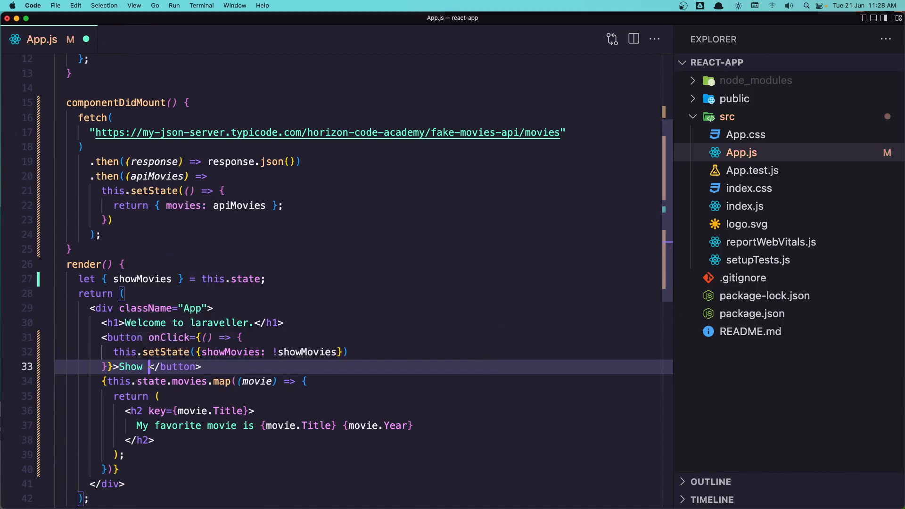
text(Movies)
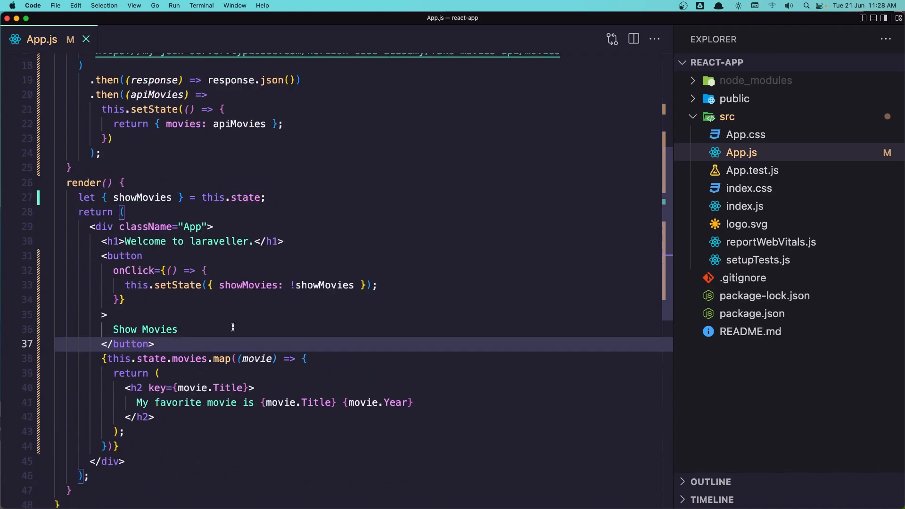
Start a new '<div' on the line after the closing button tag
click(156, 344)
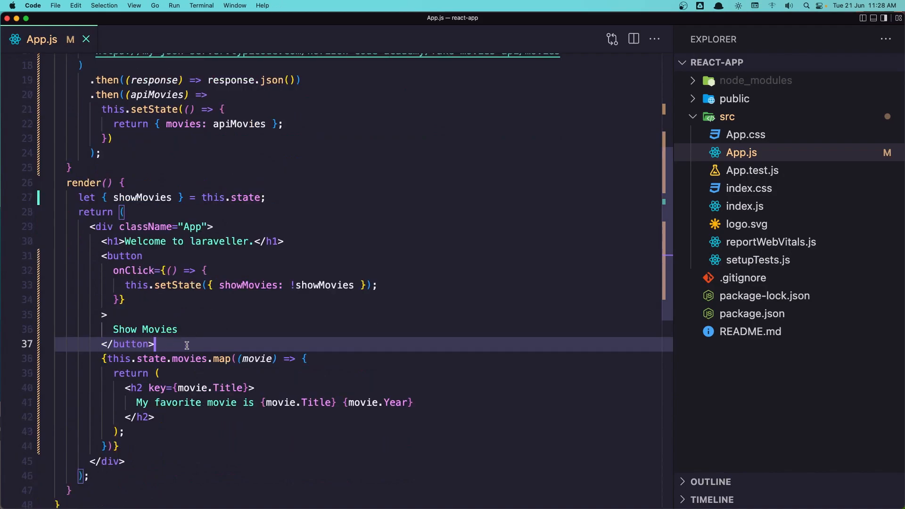
text(<div>)
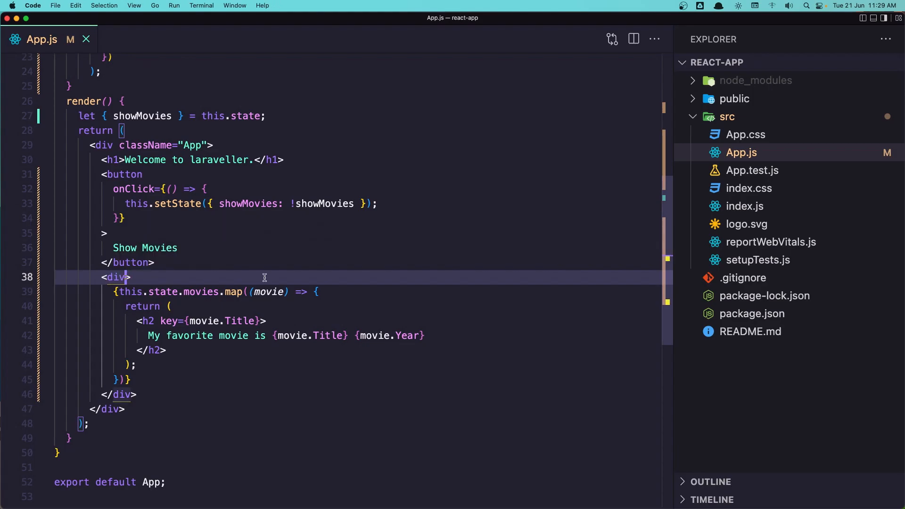
Wrap movies.map in a div rendered only via 'showMovies &&'
text(v)
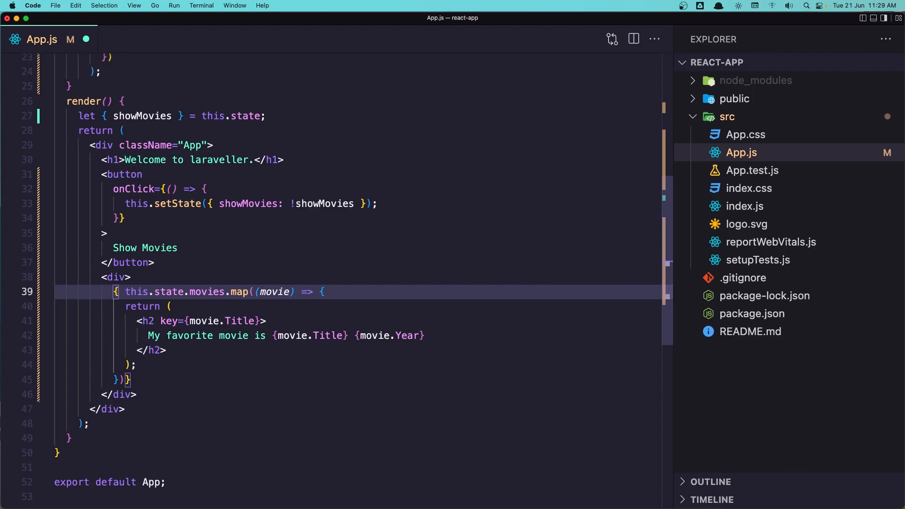
text(showMovies)
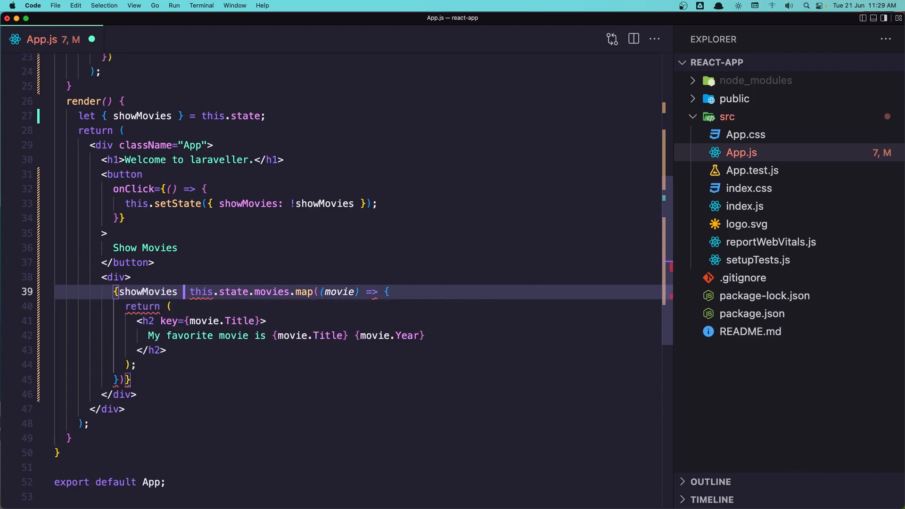
text(&&)
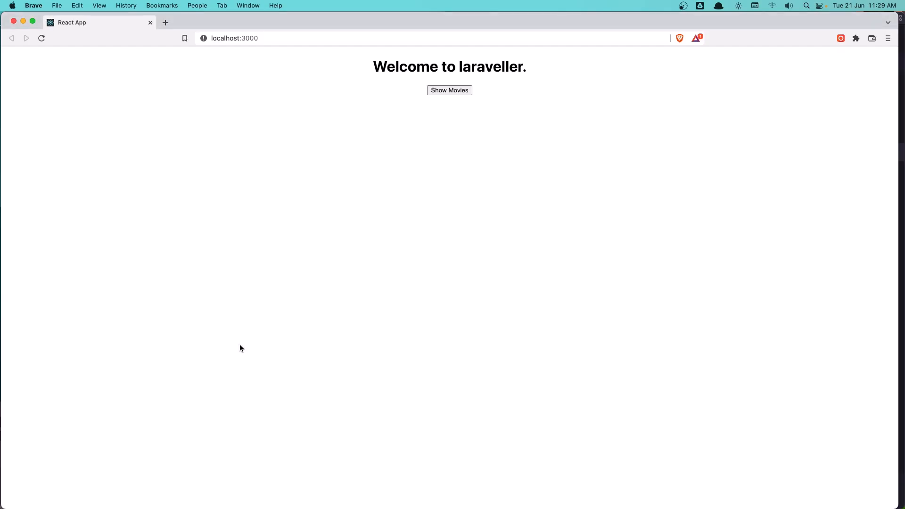
mouse_move(447, 86)
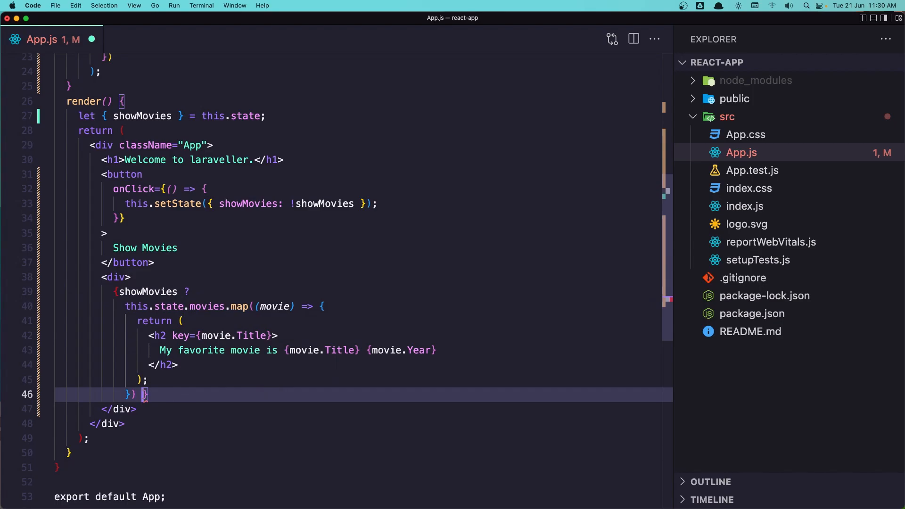
Turn the conditional into a ternary with a null fallback and test the button in Brave
text(:)
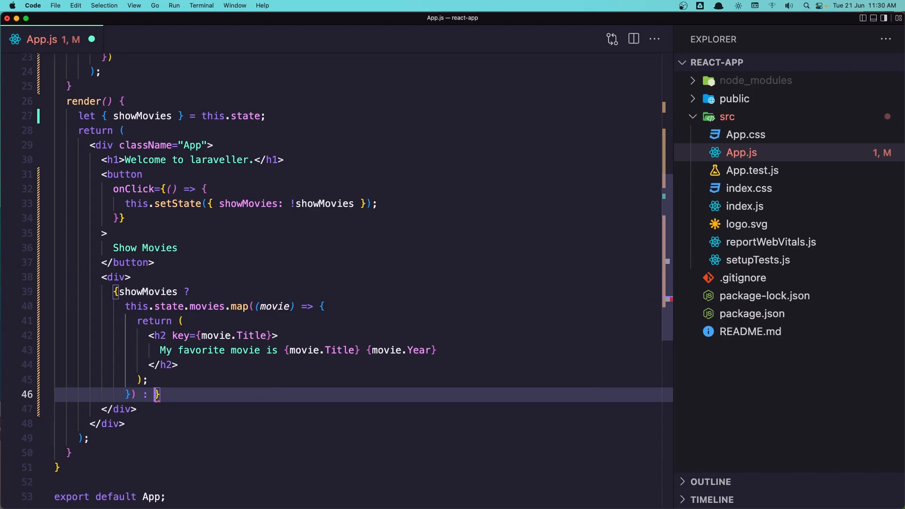
text(null)
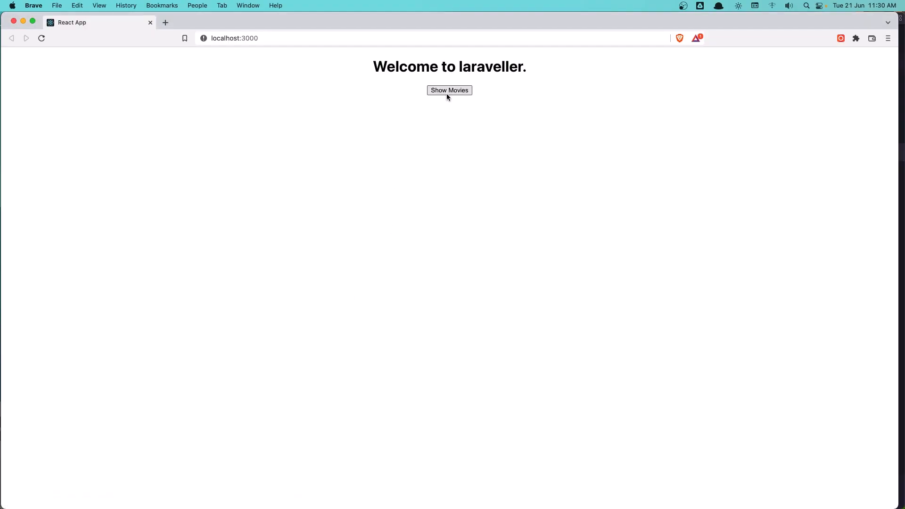
click(449, 90)
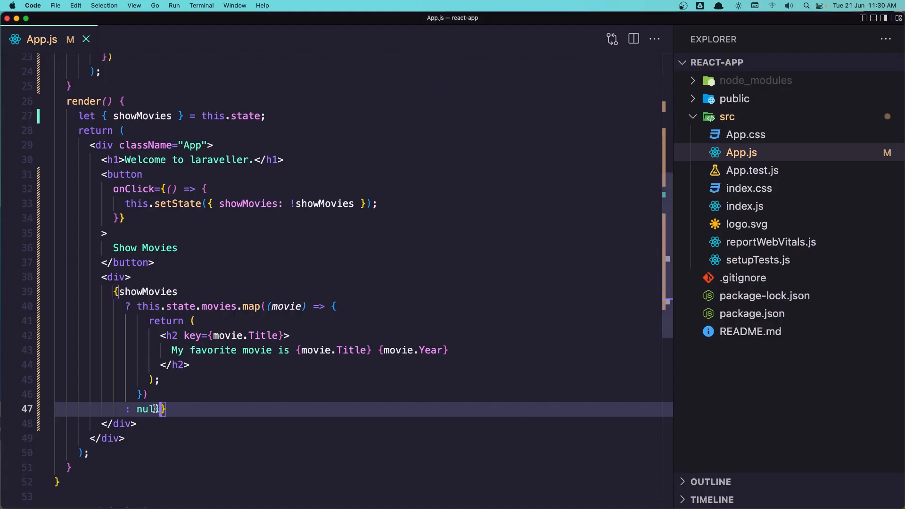
Replace the null fallback with the string "no Movies"
text(""})
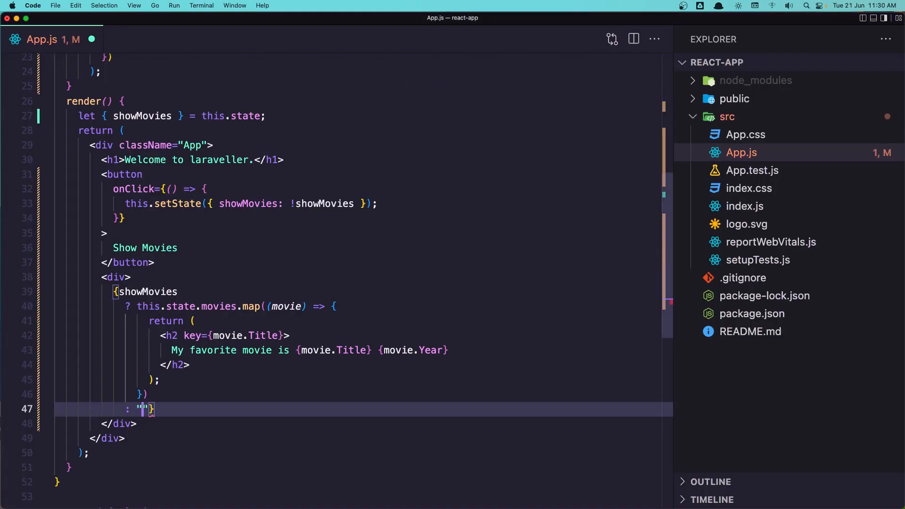
text(no Movi)
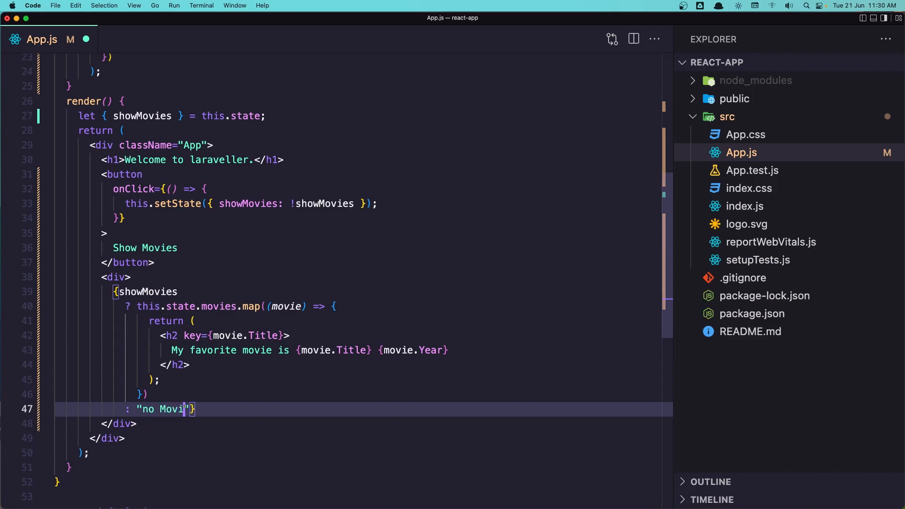
text(es)
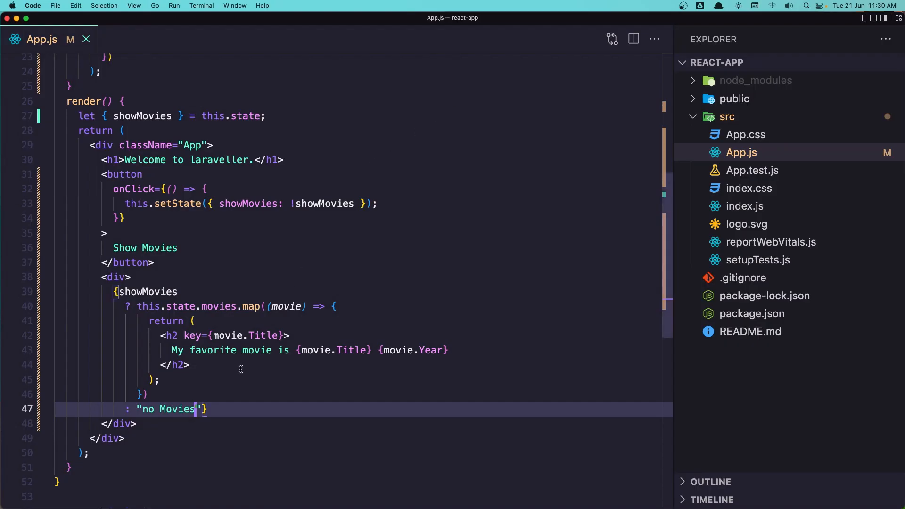
mouse_move(133, 303)
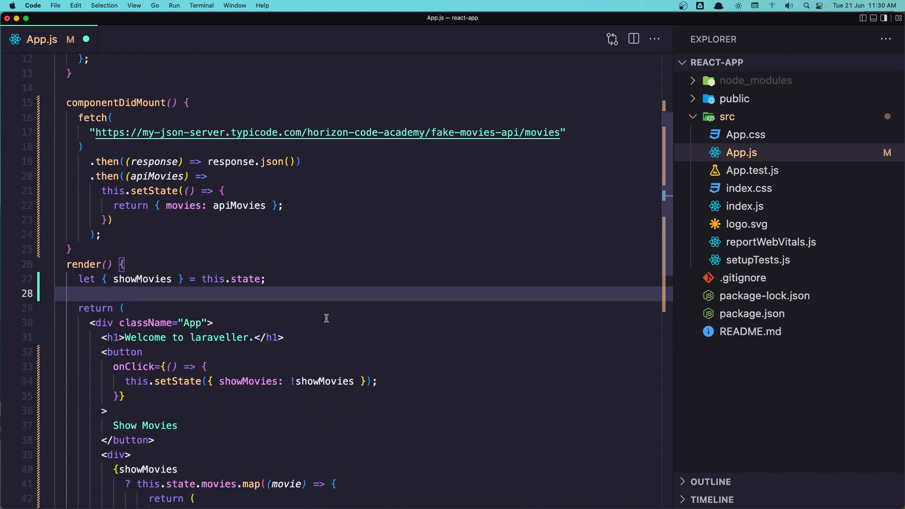
Declare 'let renderMovies = null;' at the start of render()
text(let)
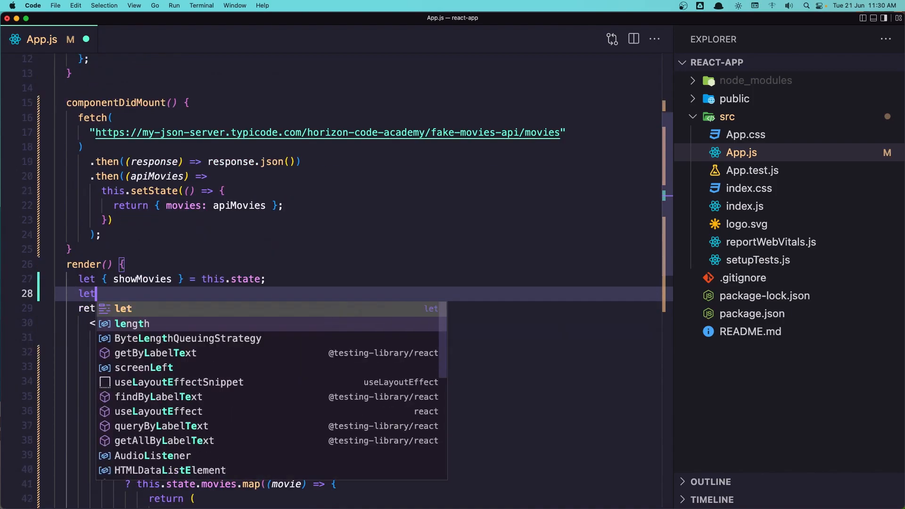
text(re)
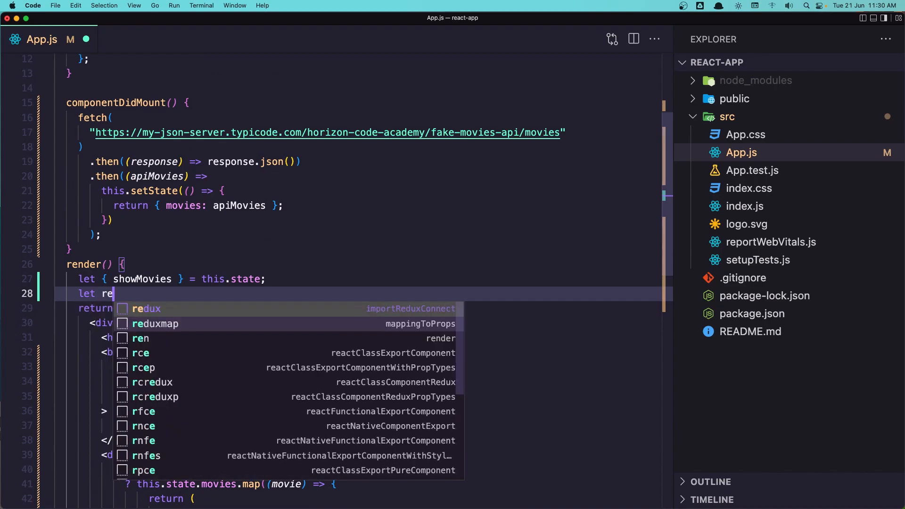
text(nderM)
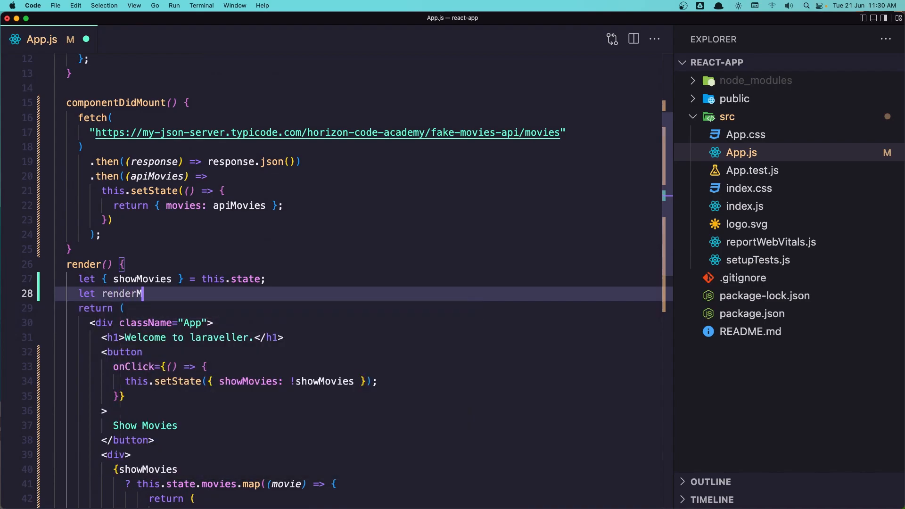
text(ovies)
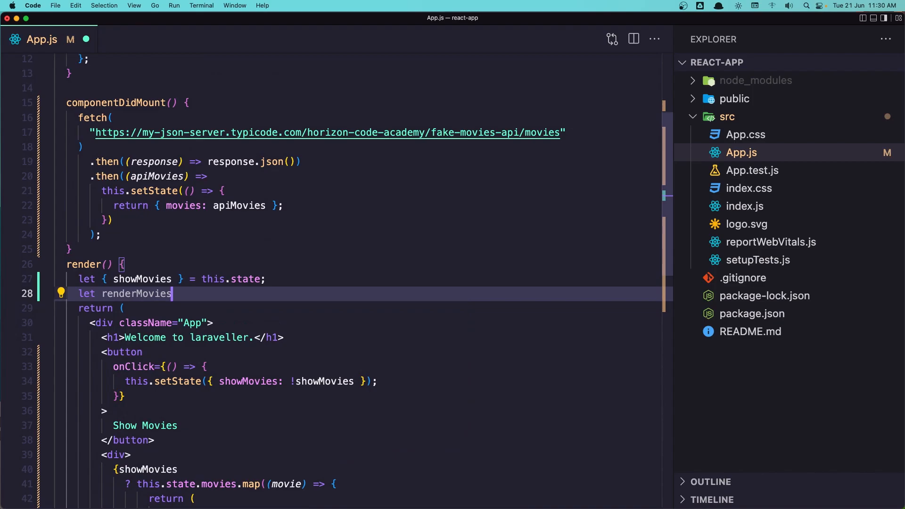
text(;)
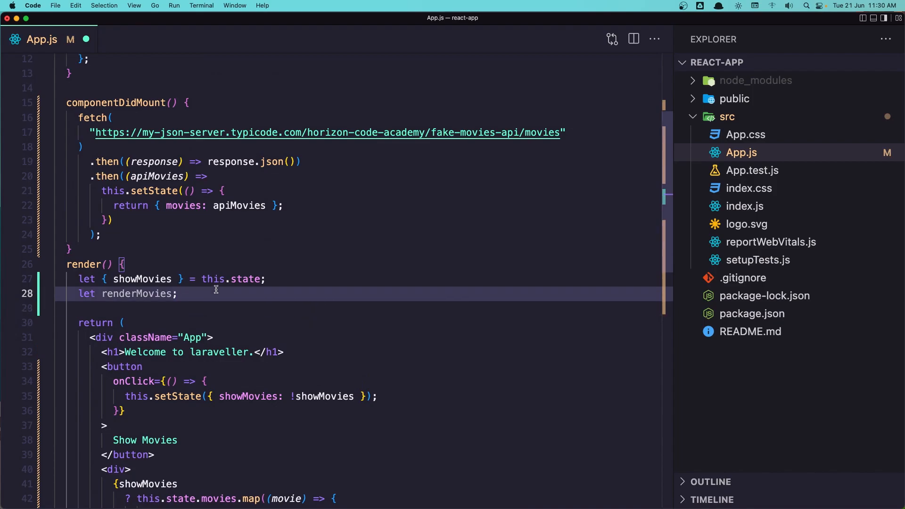
text(=null)
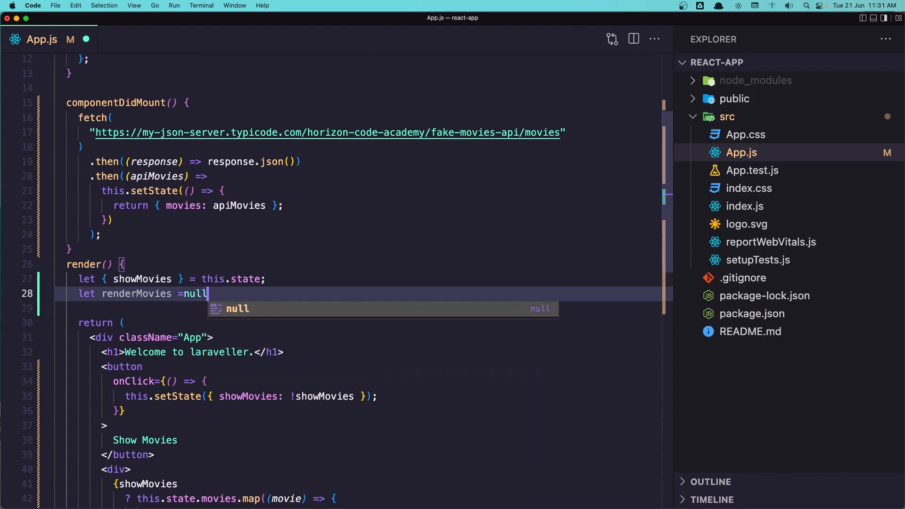
text(;)
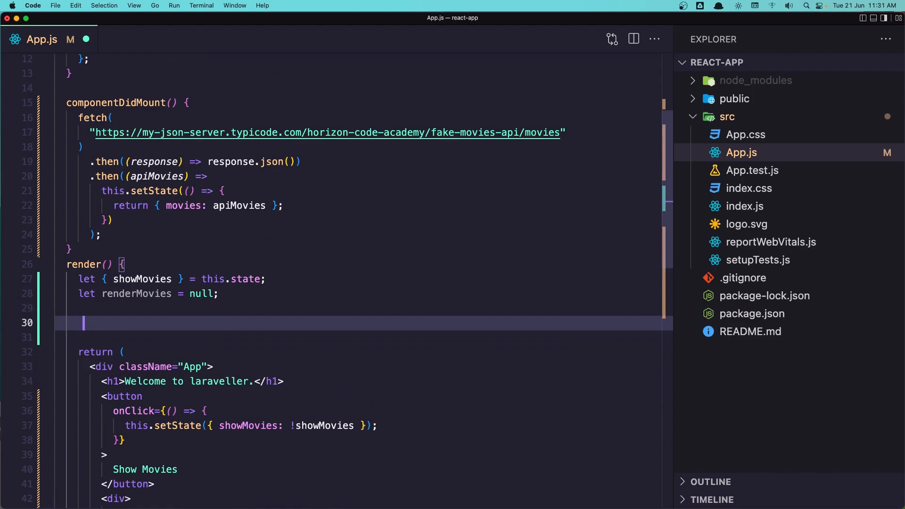
Open 'if (showMovies) { renderMovies = (' to assign a parenthesised value
text(if)
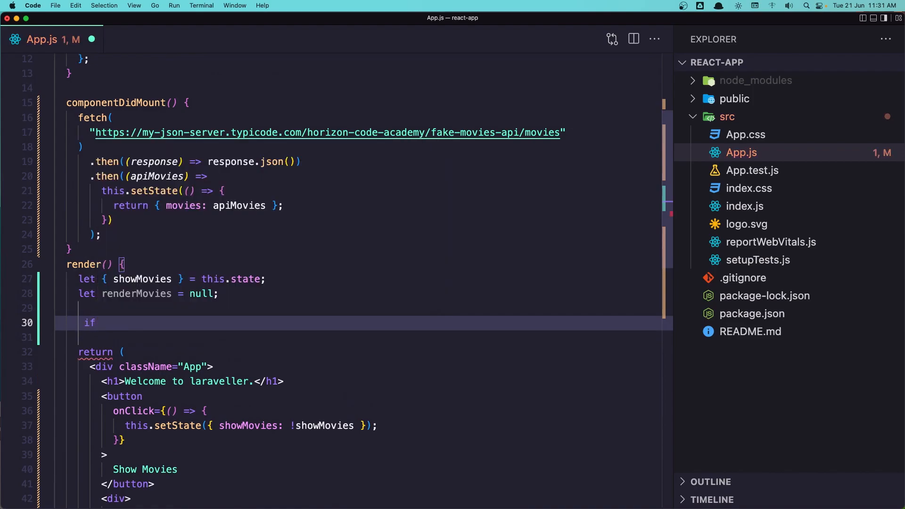
text((sho)
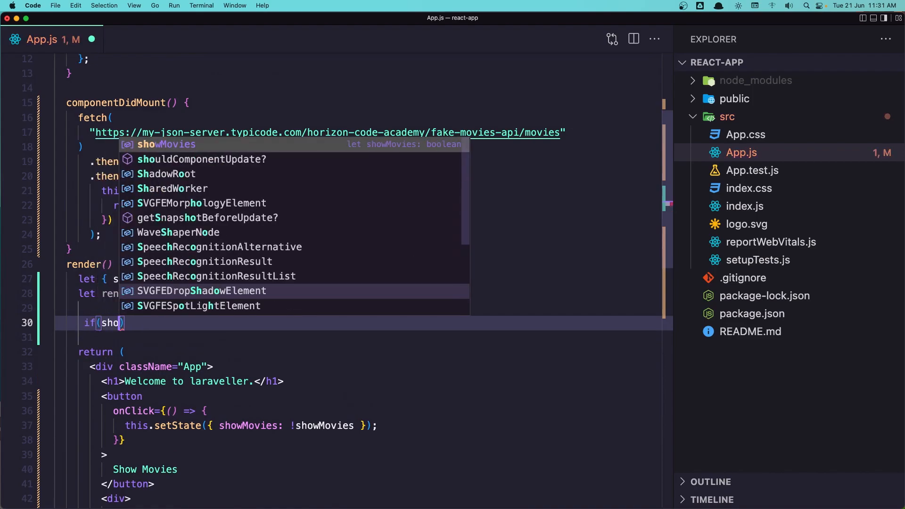
key(Tab)
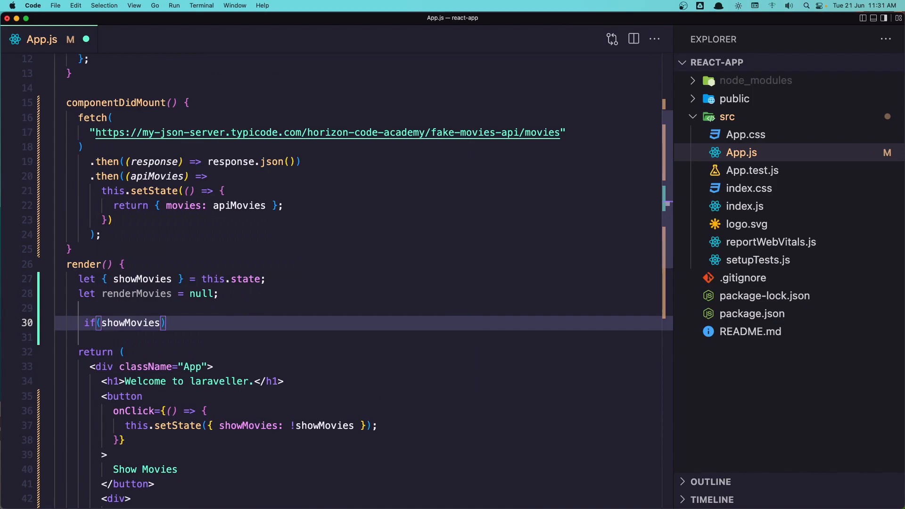
text({)
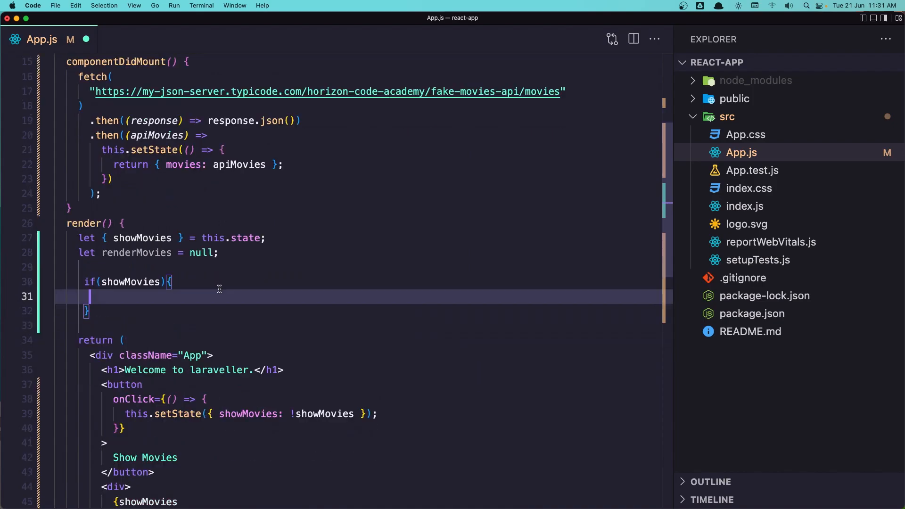
text(ren)
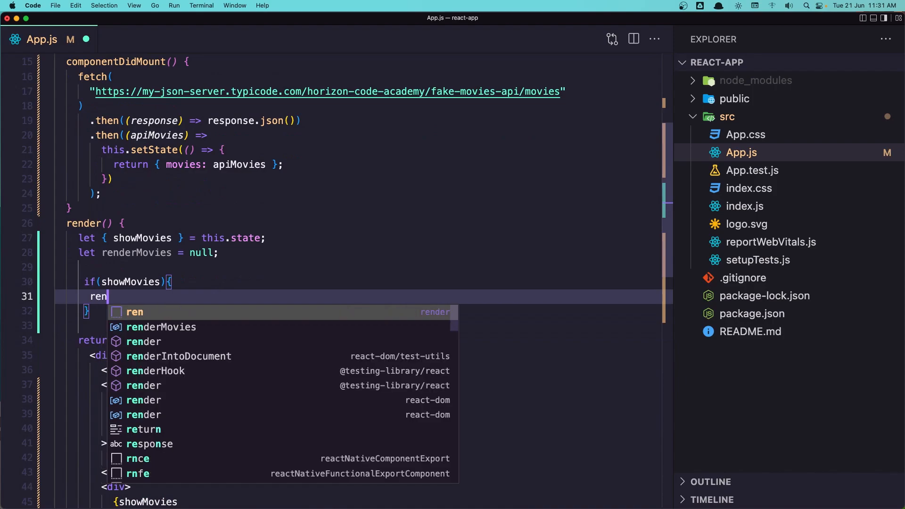
text(der)
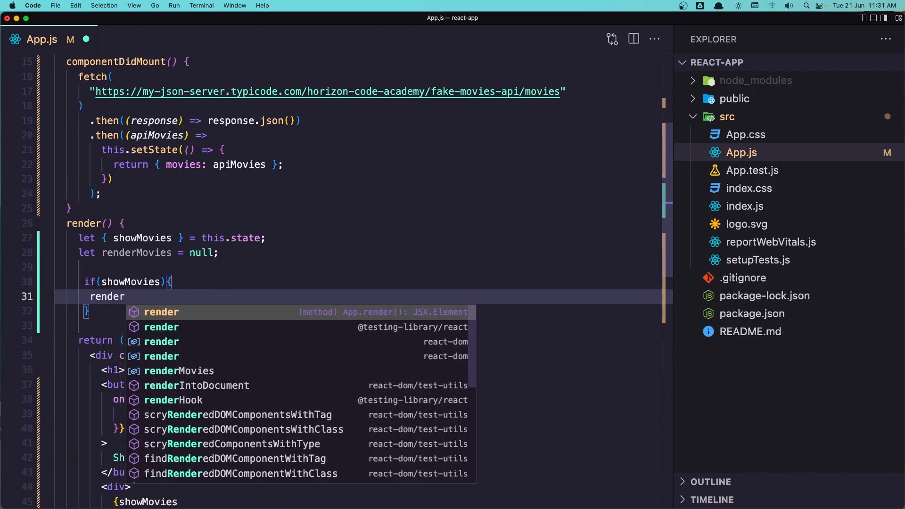
text(Movies =)
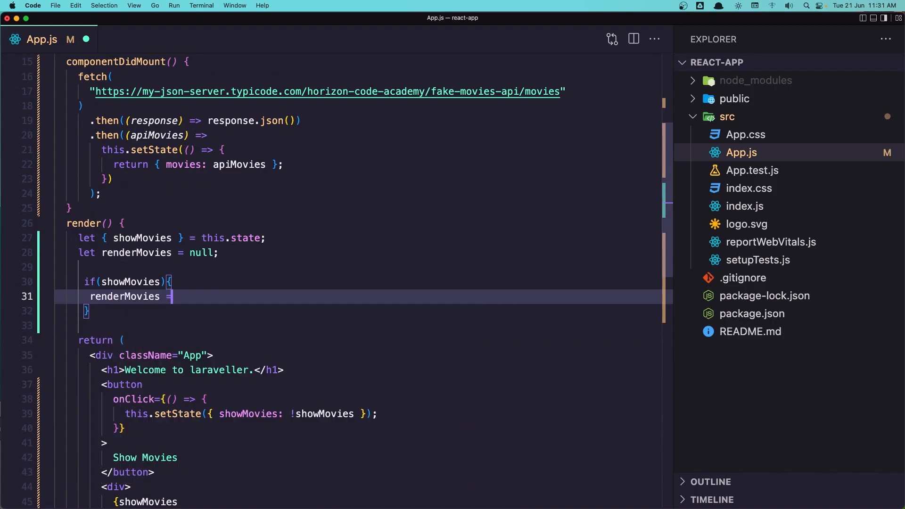
text(()
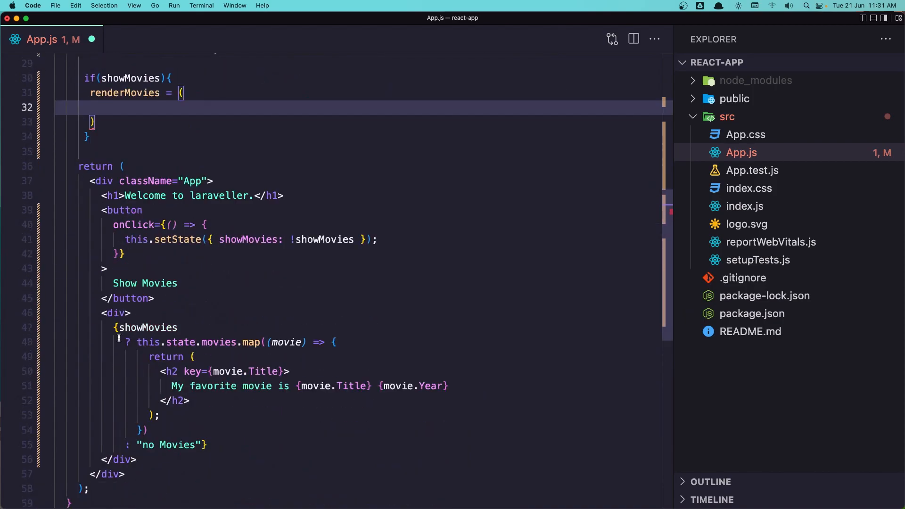
mouse_move(203, 447)
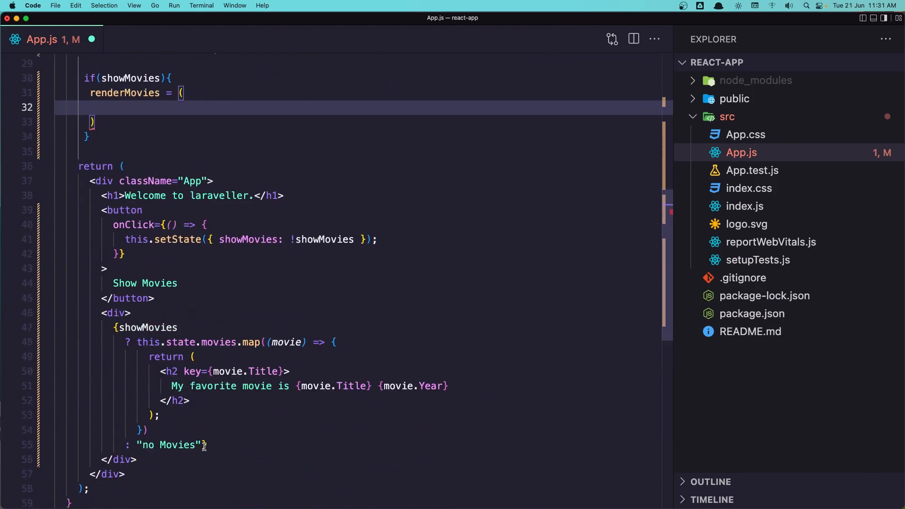
Move the movies.map div into renderMovies and remove the old ternary from the return
click(156, 430)
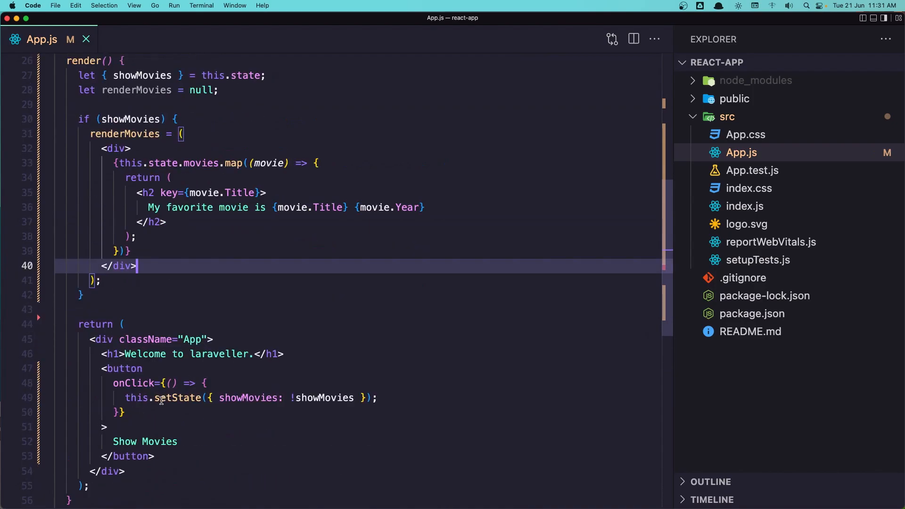
click(160, 456)
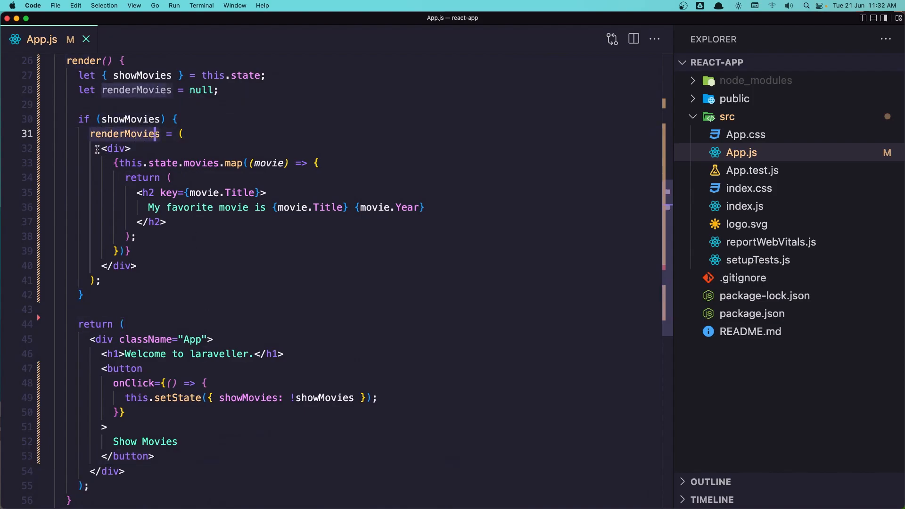
drag(96, 148, 137, 266)
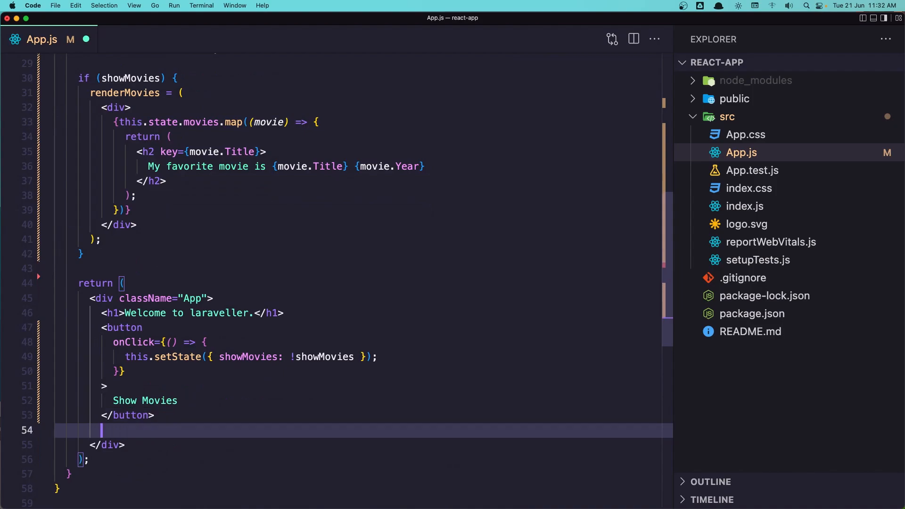
Begin a '{rend' expression below the Show Movies button in the return
text({})
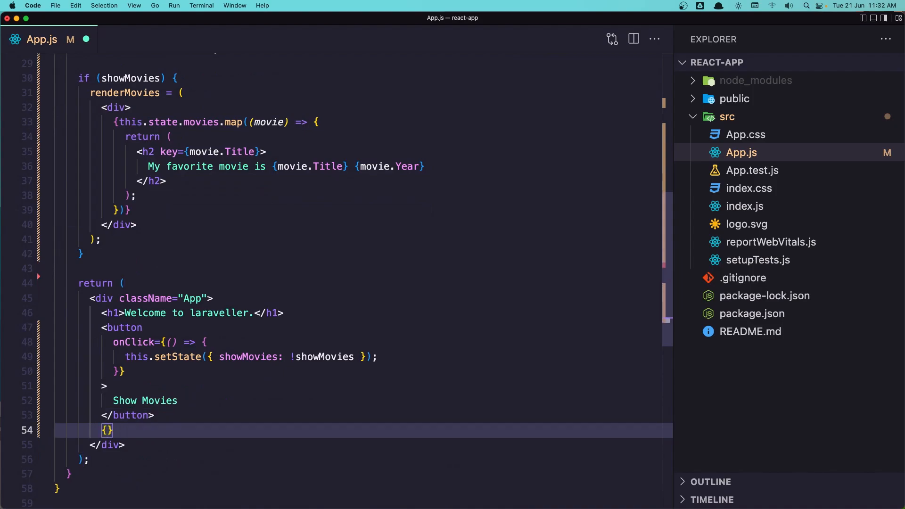
text(rend)
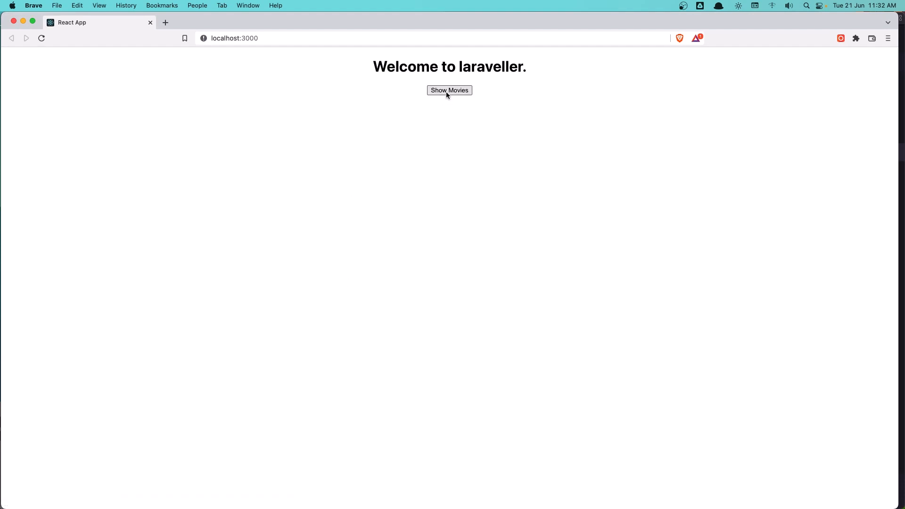
Toggle the movie list with the Show Movies button in the running app
click(449, 91)
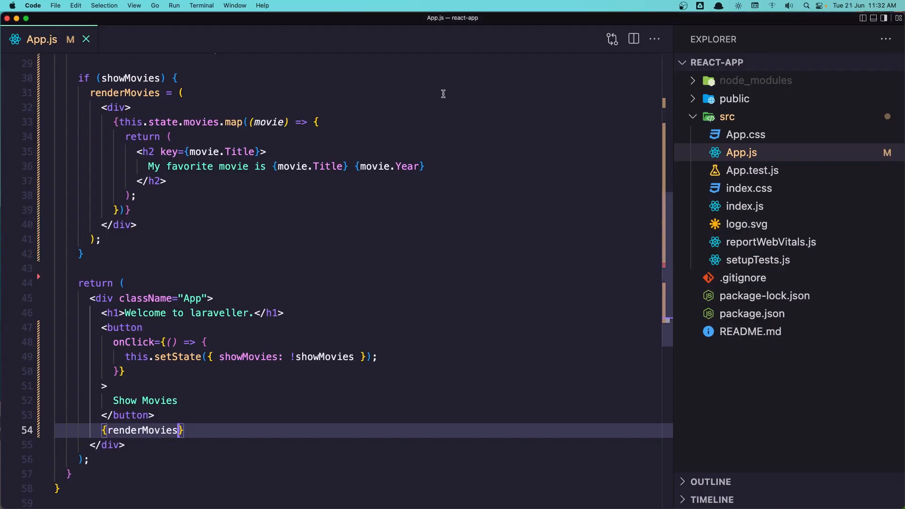
mouse_move(298, 249)
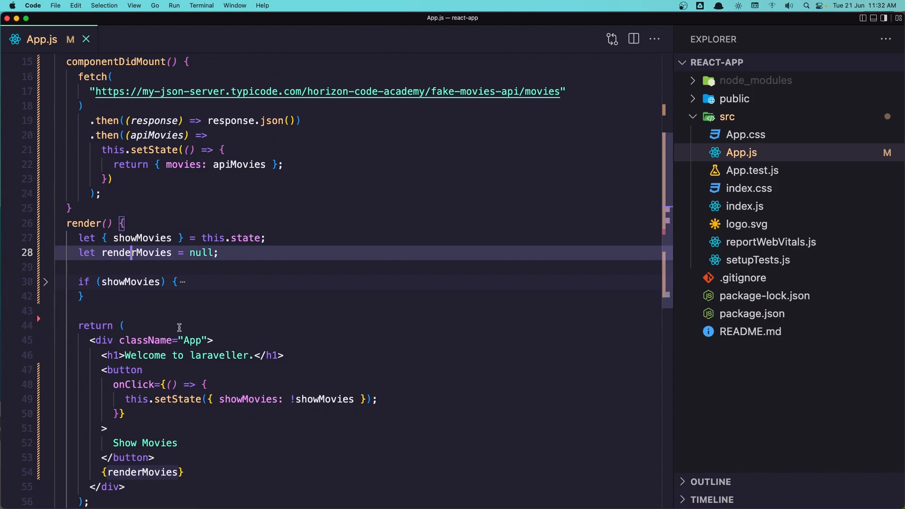
mouse_move(222, 253)
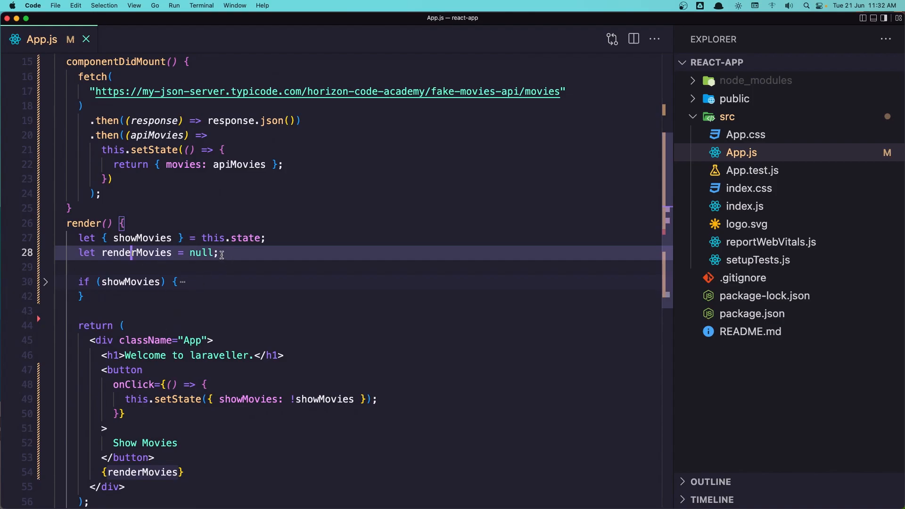